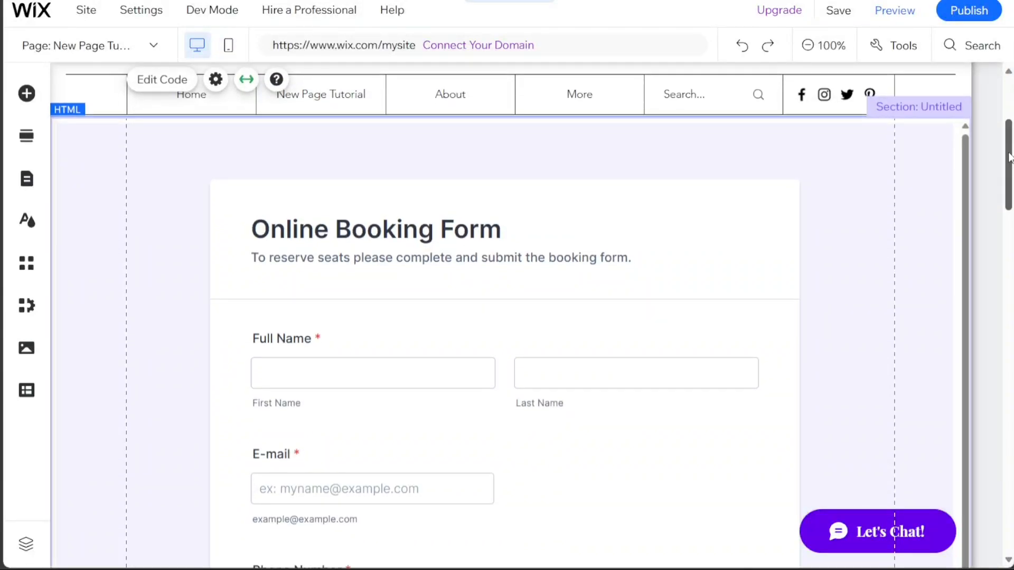
# Expand the Jotform tutorial video's full description to reveal its sign-up link.
pyautogui.scroll(-3)
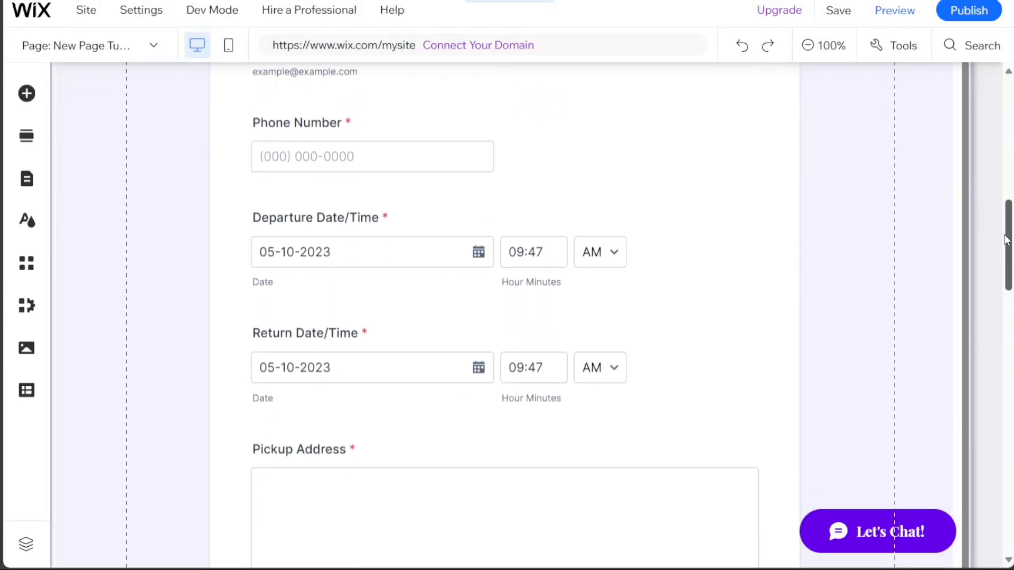
pyautogui.scroll(-3)
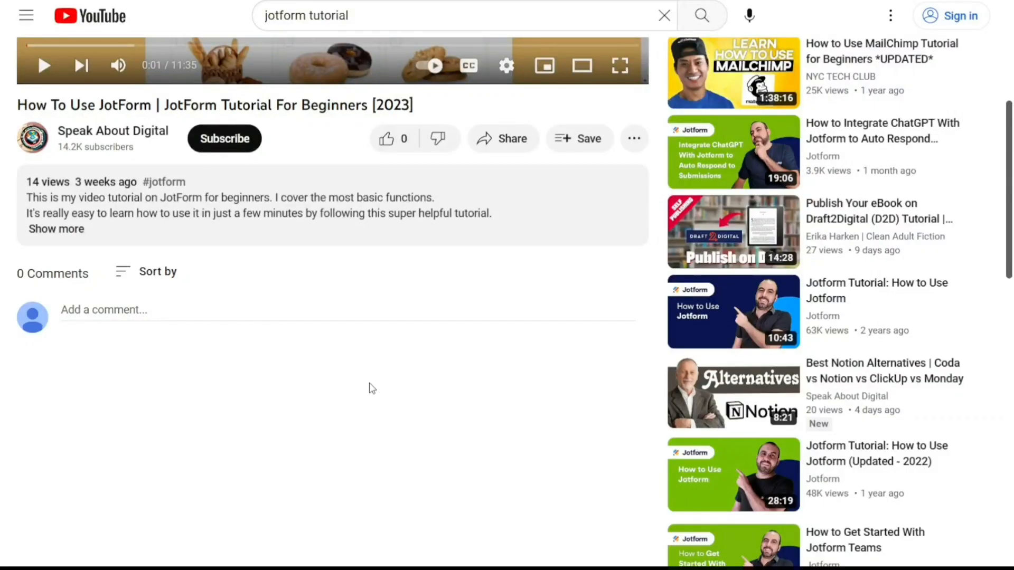
pyautogui.click(57, 229)
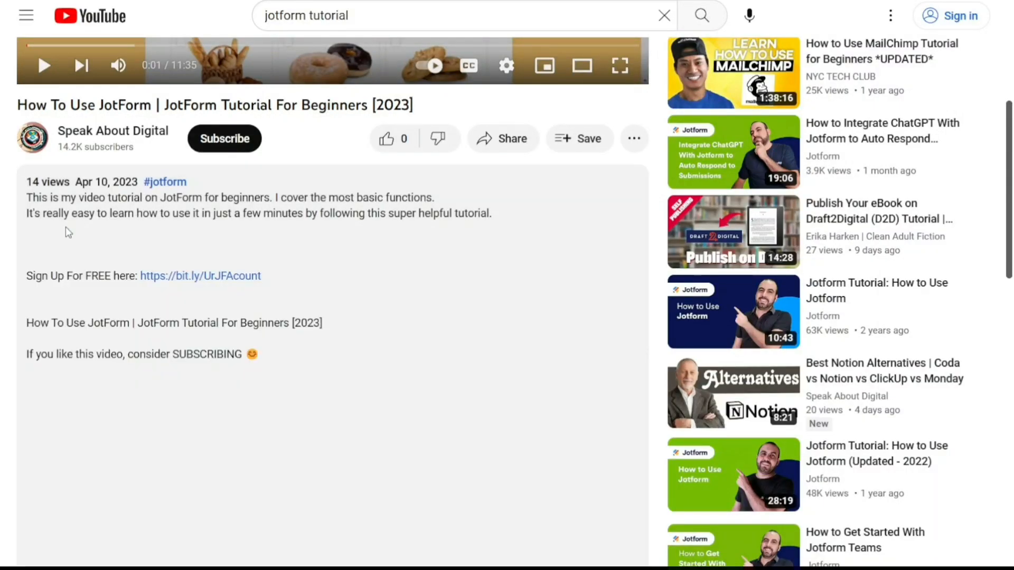
pyautogui.moveTo(202, 278)
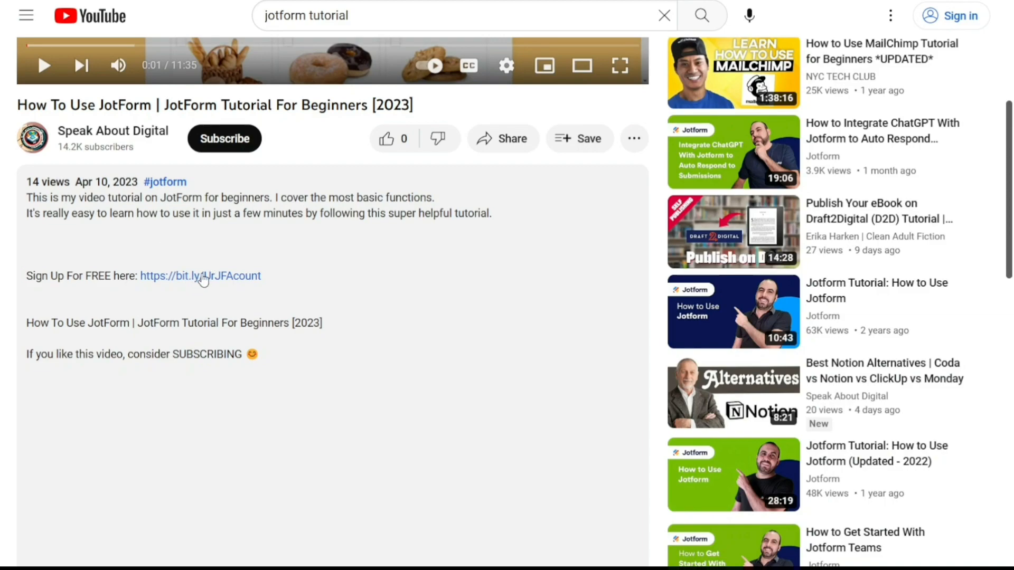
# Follow the sign-up link and choose Form Builder from Jotform's Products menu.
pyautogui.click(201, 275)
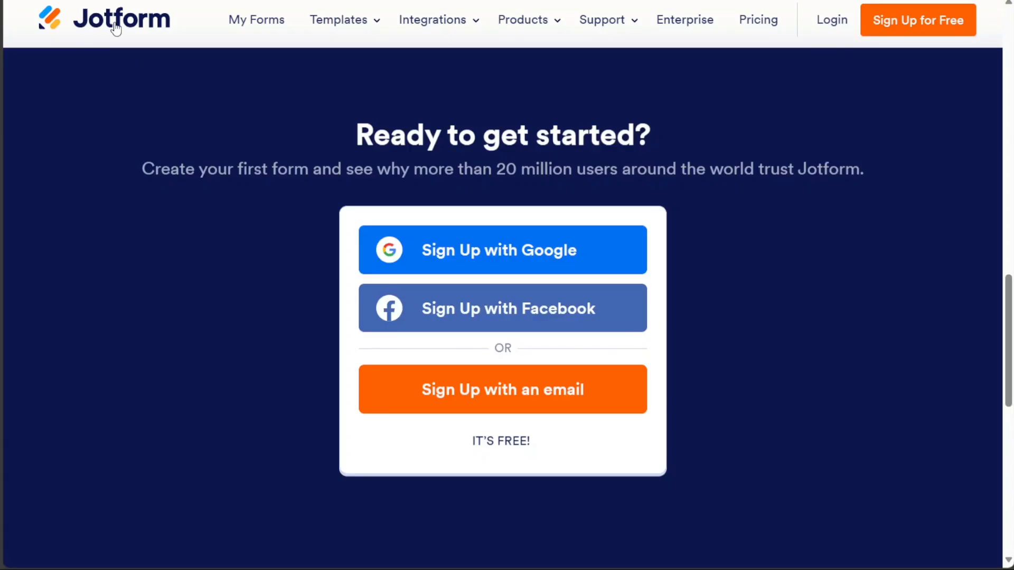
pyautogui.click(522, 19)
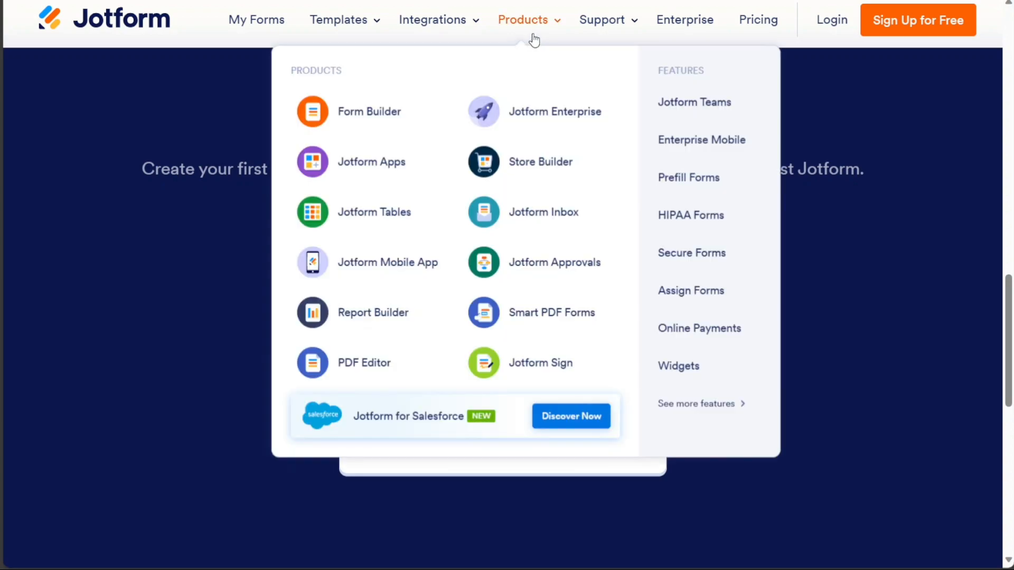
pyautogui.moveTo(377, 116)
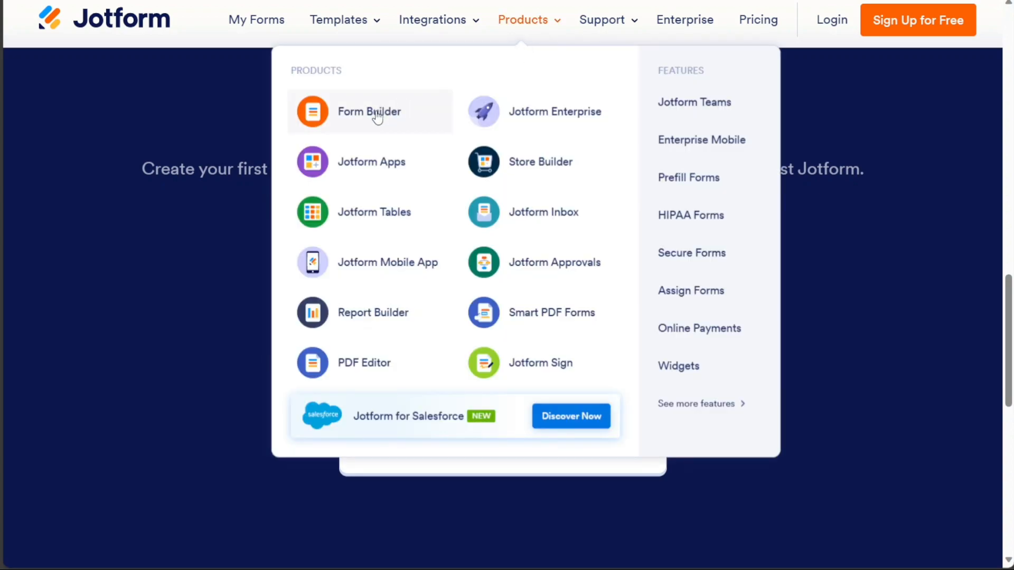
pyautogui.click(370, 112)
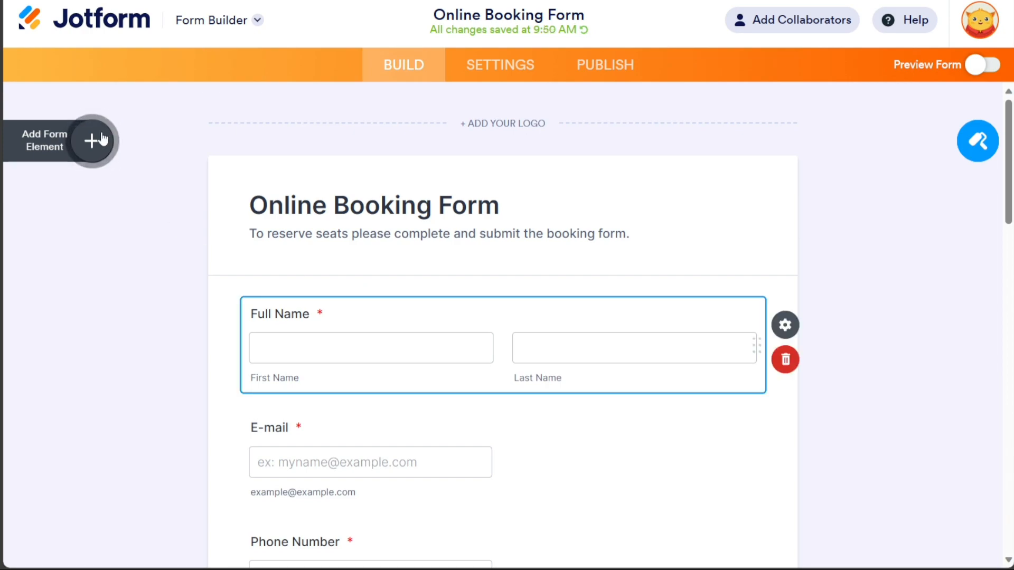
# Browse the form's basic elements, payment gateways and widgets in the Add Form Element panel.
pyautogui.click(94, 141)
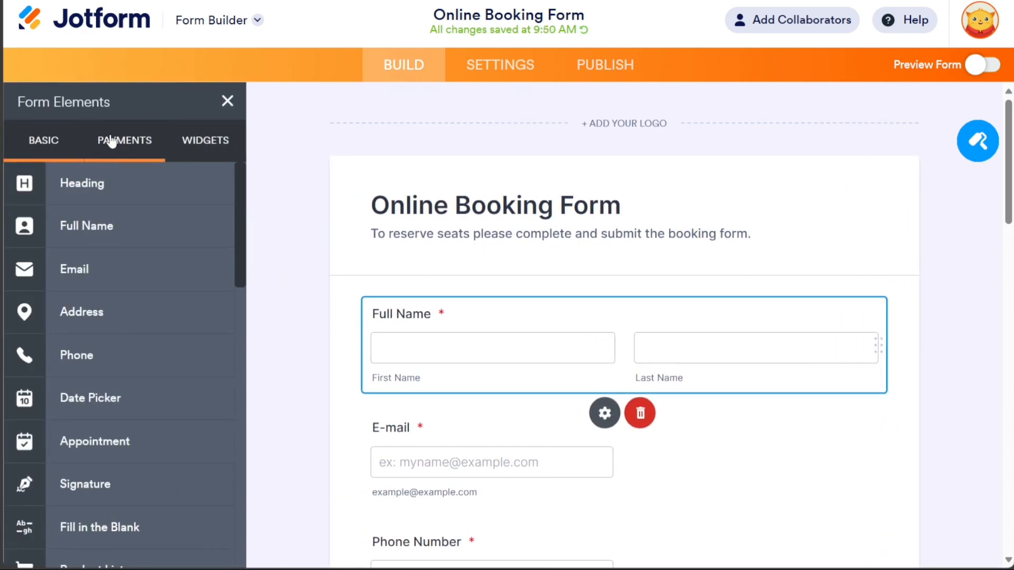
pyautogui.click(123, 140)
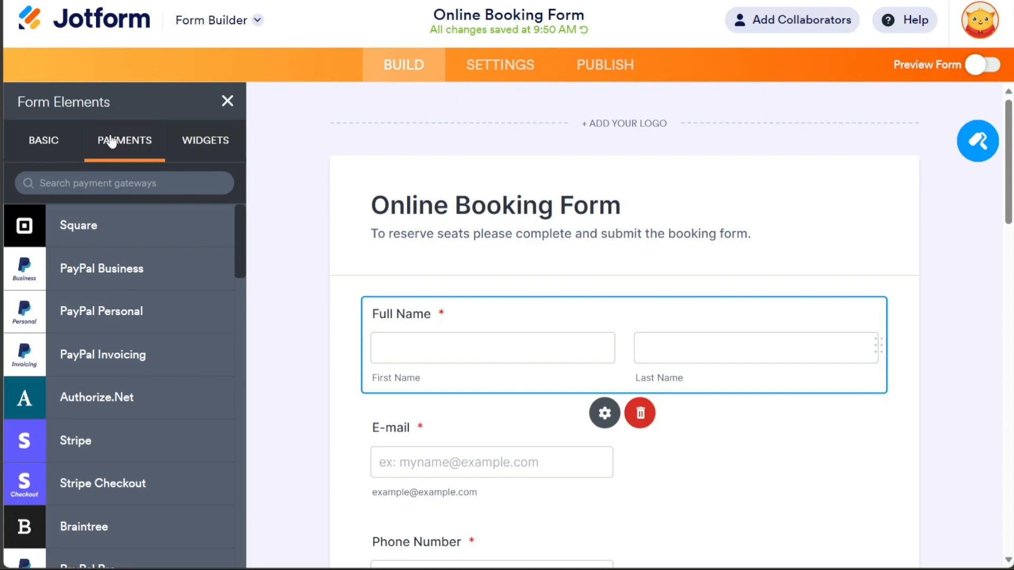
pyautogui.scroll(-3)
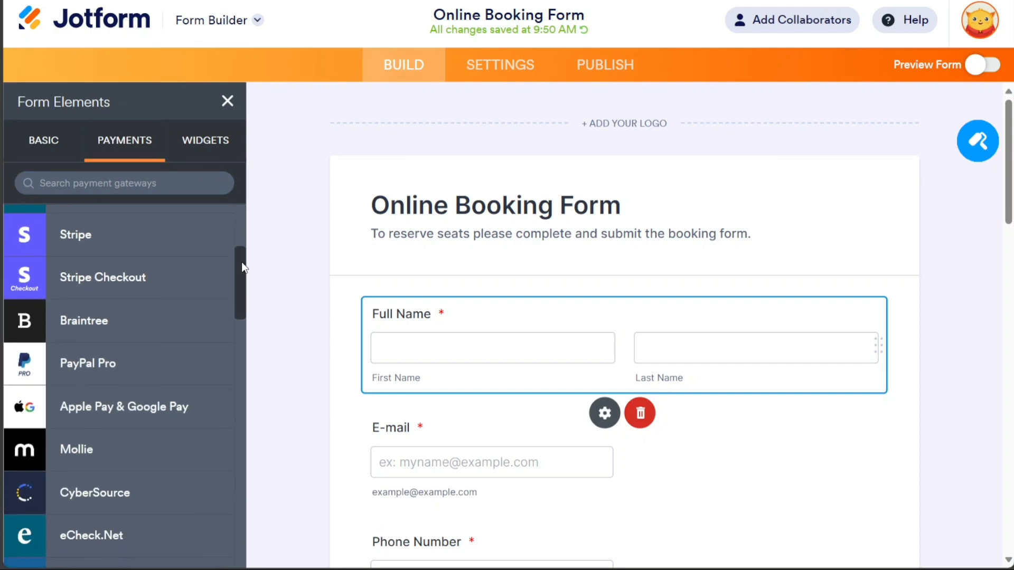
pyautogui.click(205, 139)
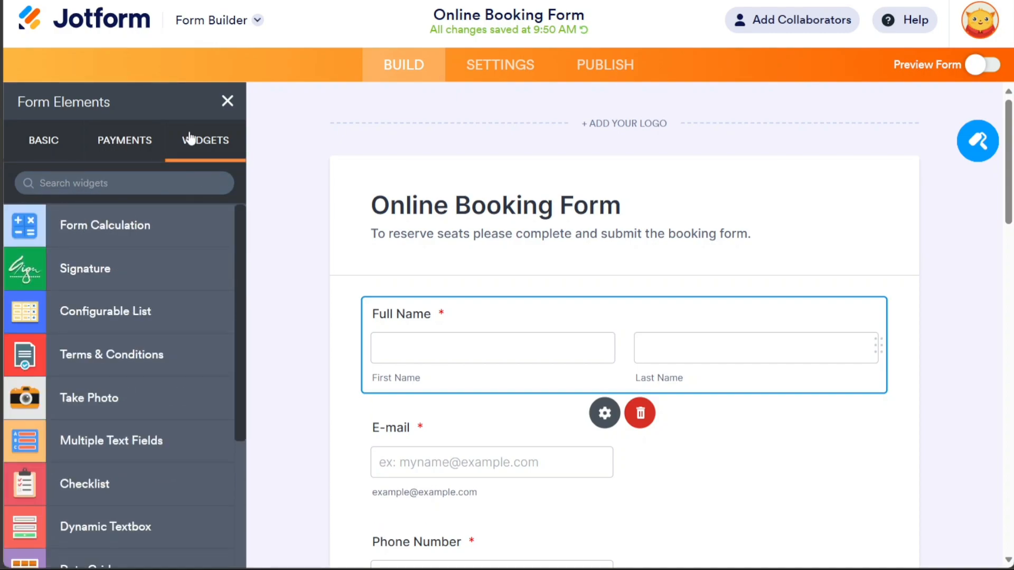
pyautogui.click(43, 140)
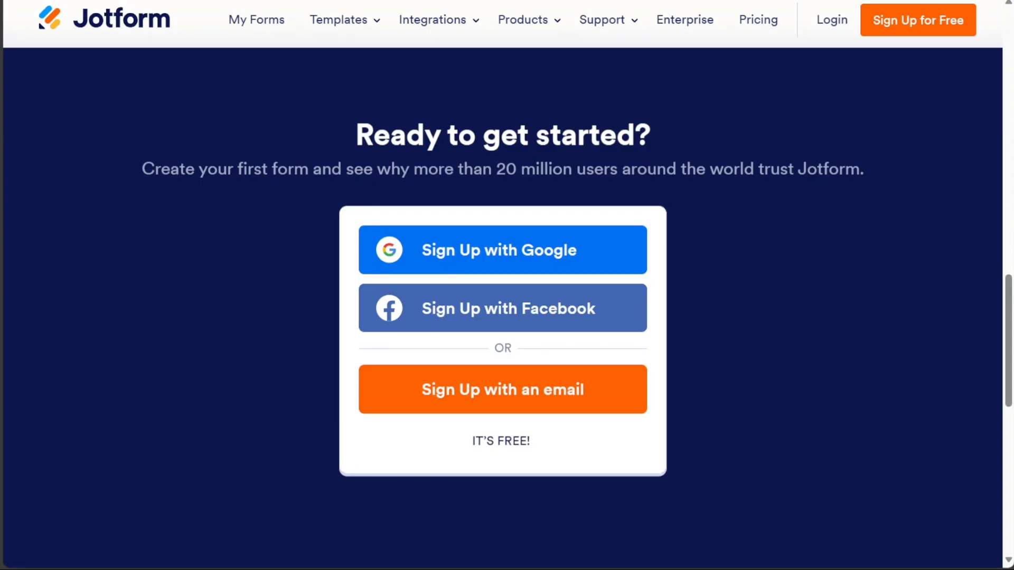
pyautogui.moveTo(423, 251)
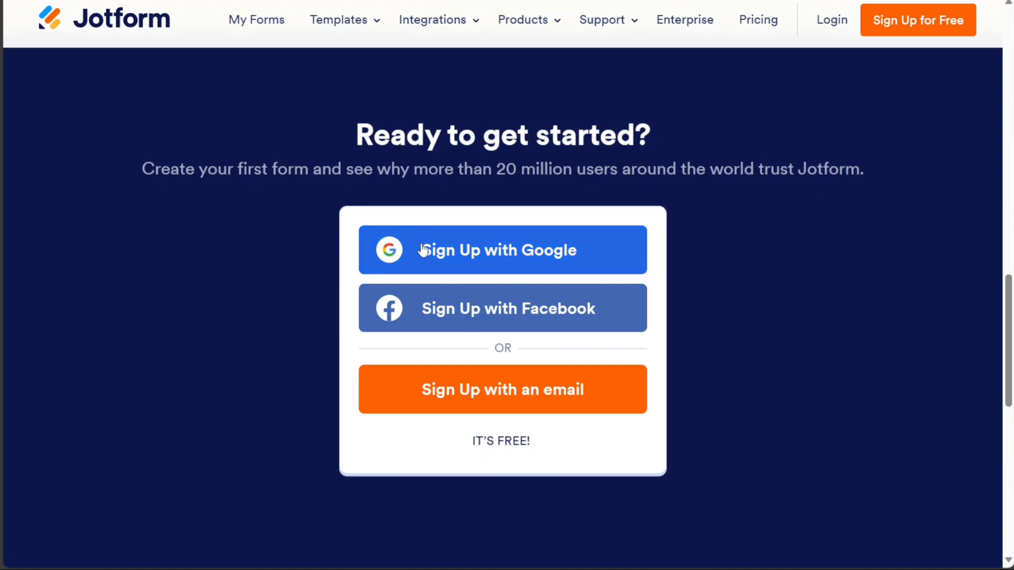
pyautogui.moveTo(521, 387)
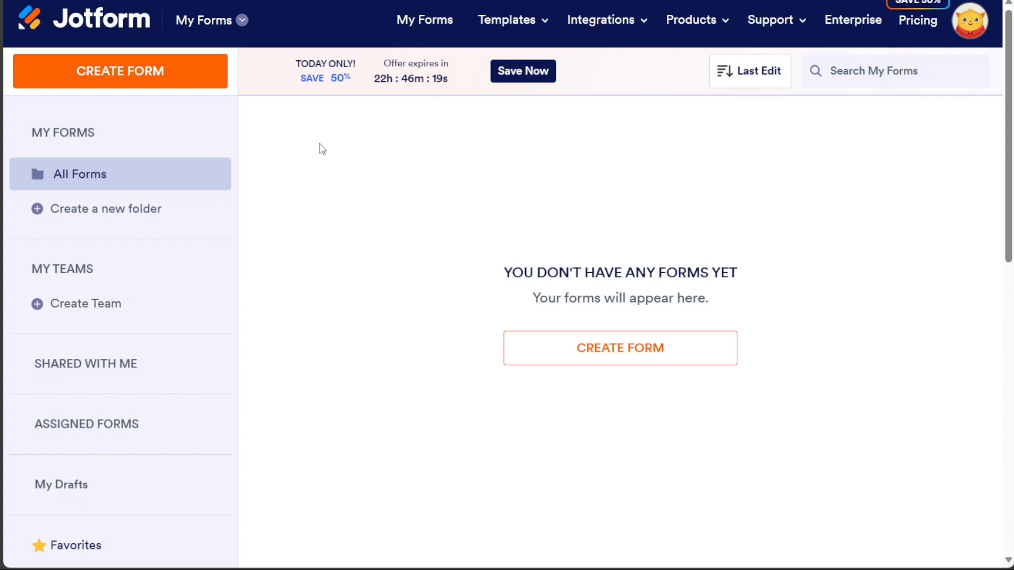
pyautogui.moveTo(508, 326)
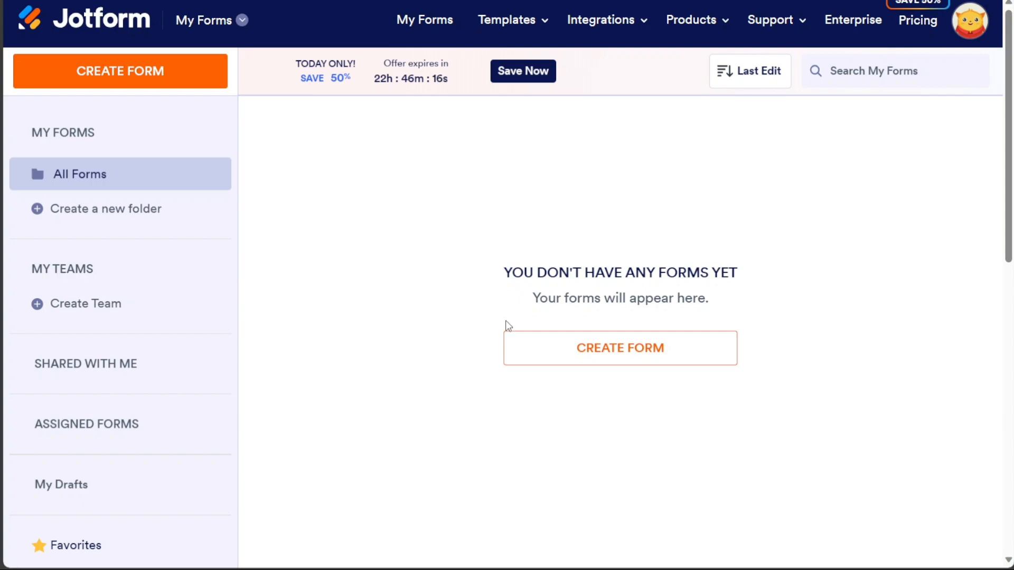
pyautogui.moveTo(290, 156)
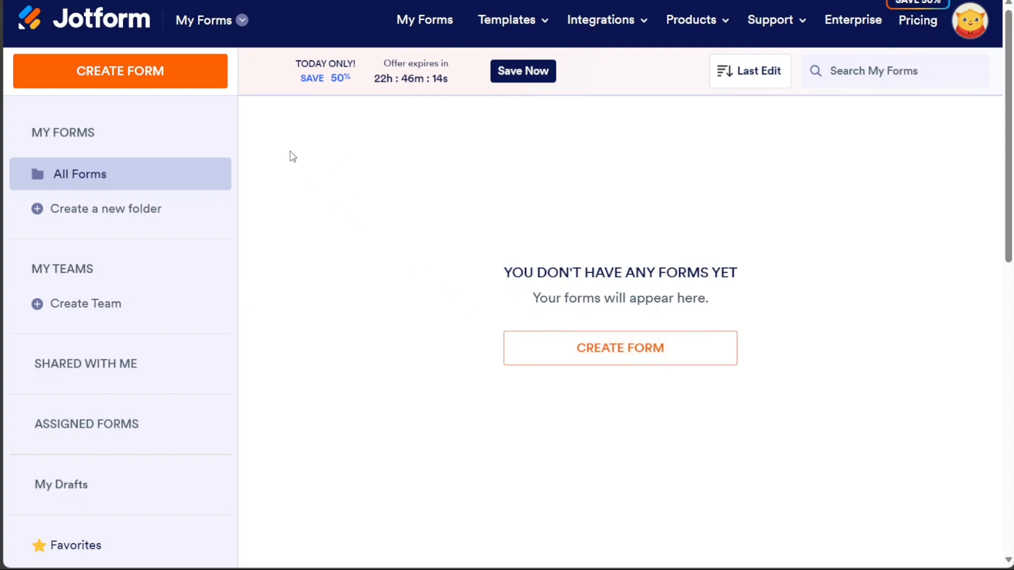
# Start creating a new form from My Forms to reach the Create a Form options.
pyautogui.click(120, 72)
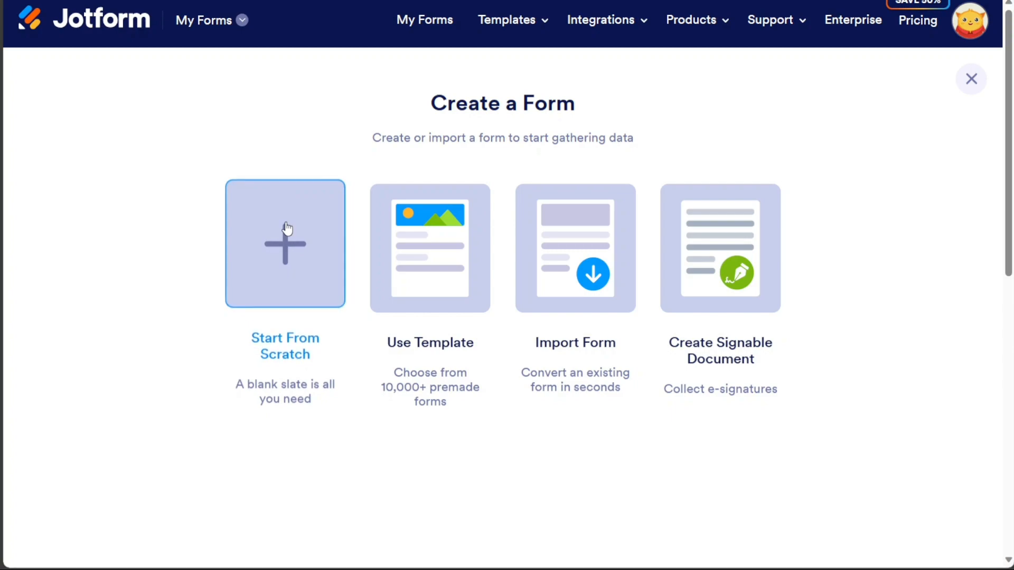
pyautogui.moveTo(417, 253)
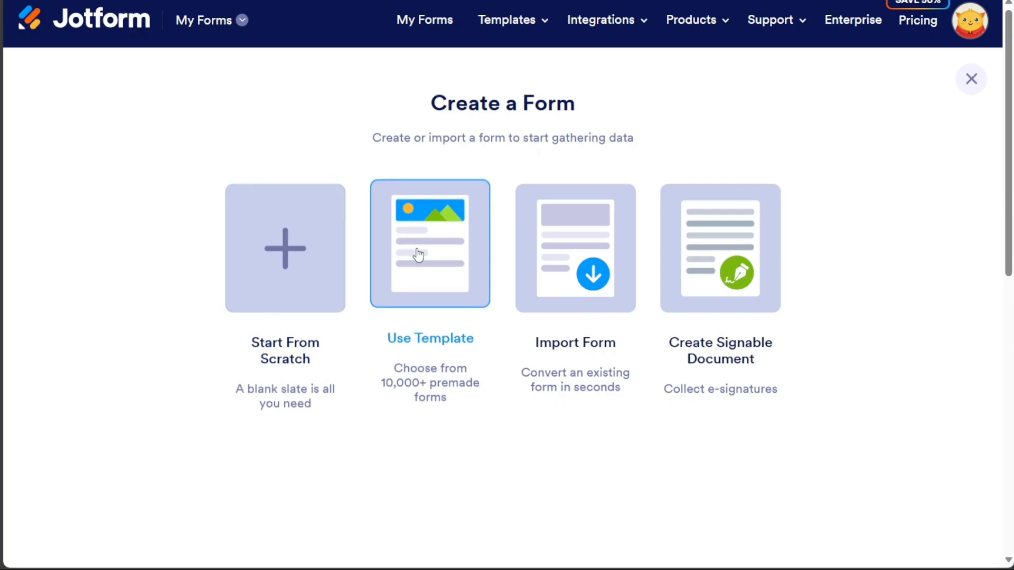
pyautogui.moveTo(433, 239)
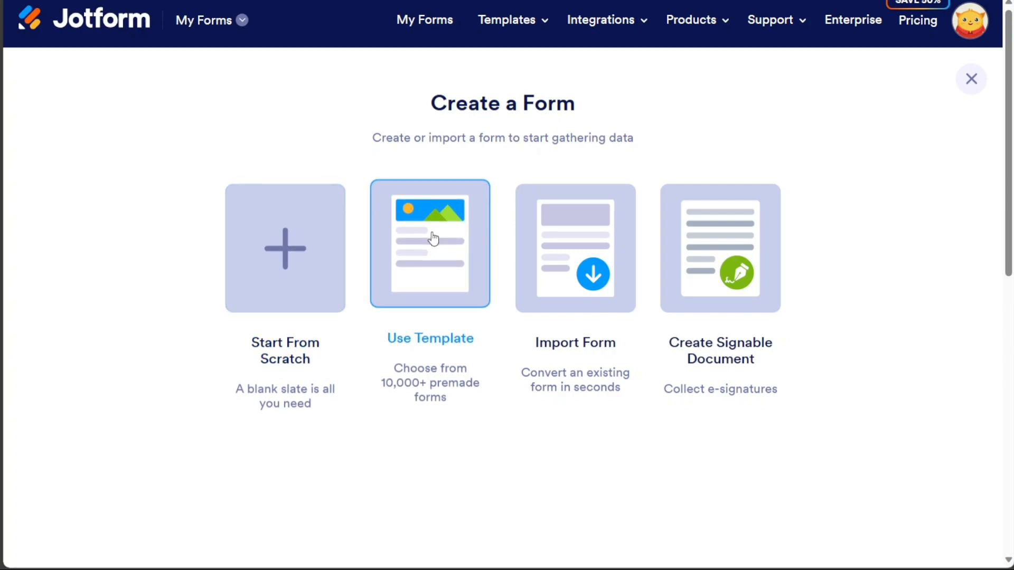
# Create a new form from the Online Booking Form template under Booking Forms.
pyautogui.click(430, 244)
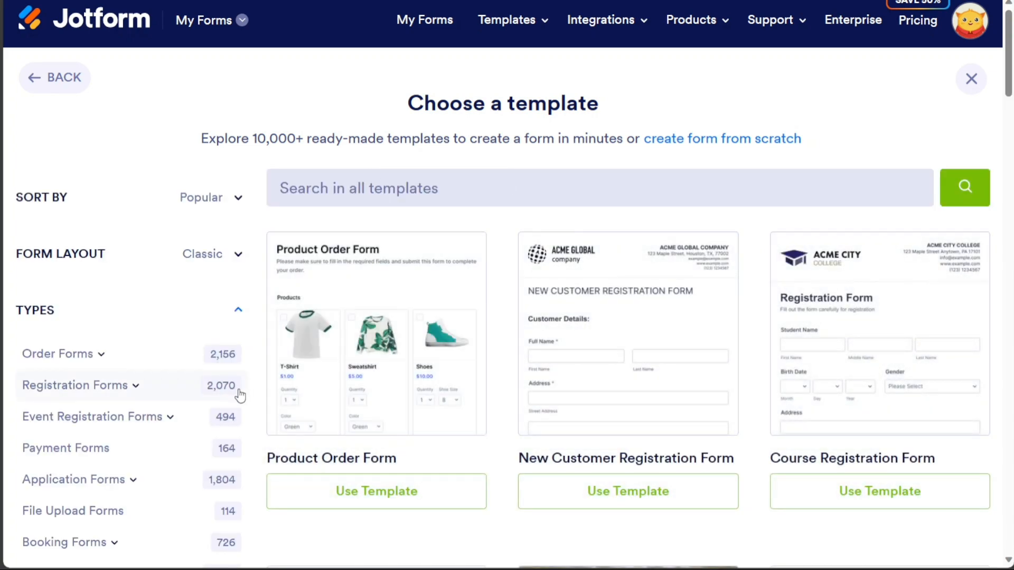
pyautogui.moveTo(55, 551)
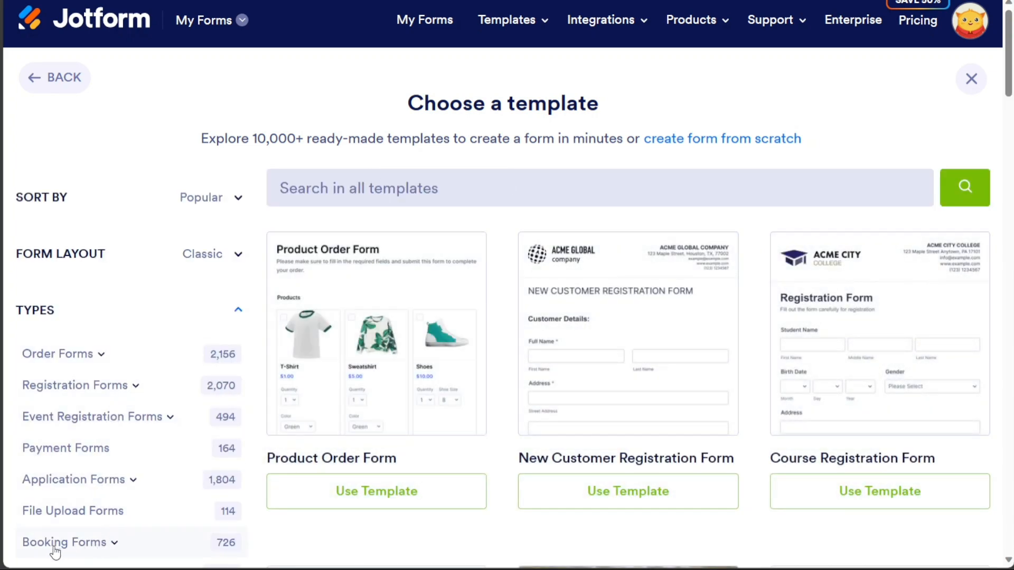
pyautogui.click(63, 542)
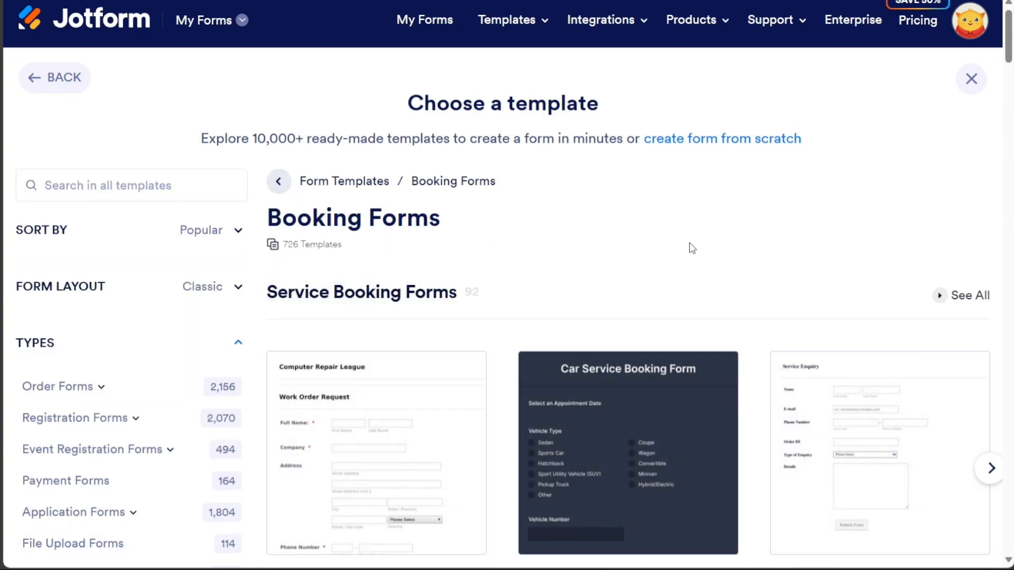
pyautogui.scroll(-3)
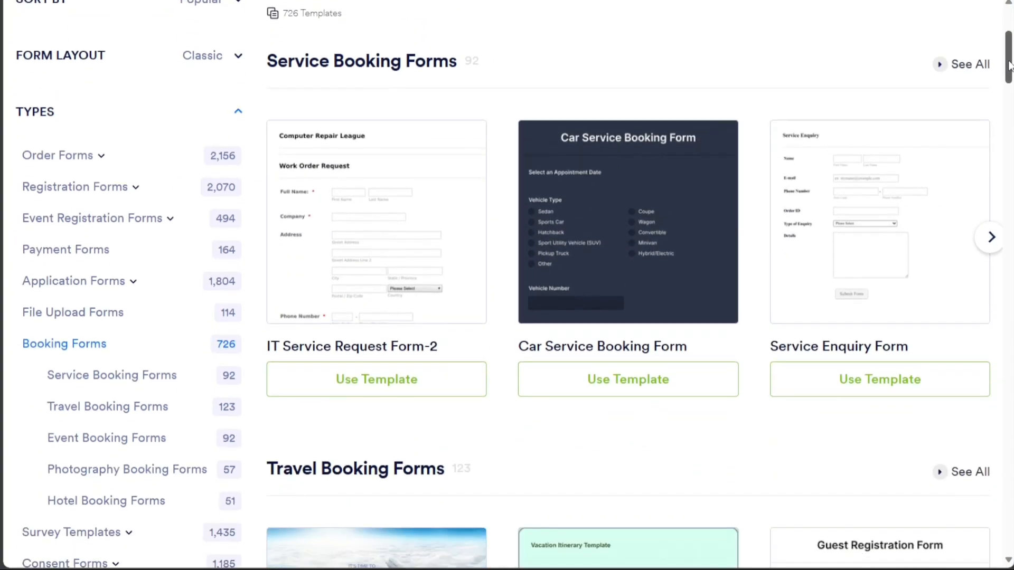
pyautogui.scroll(-3)
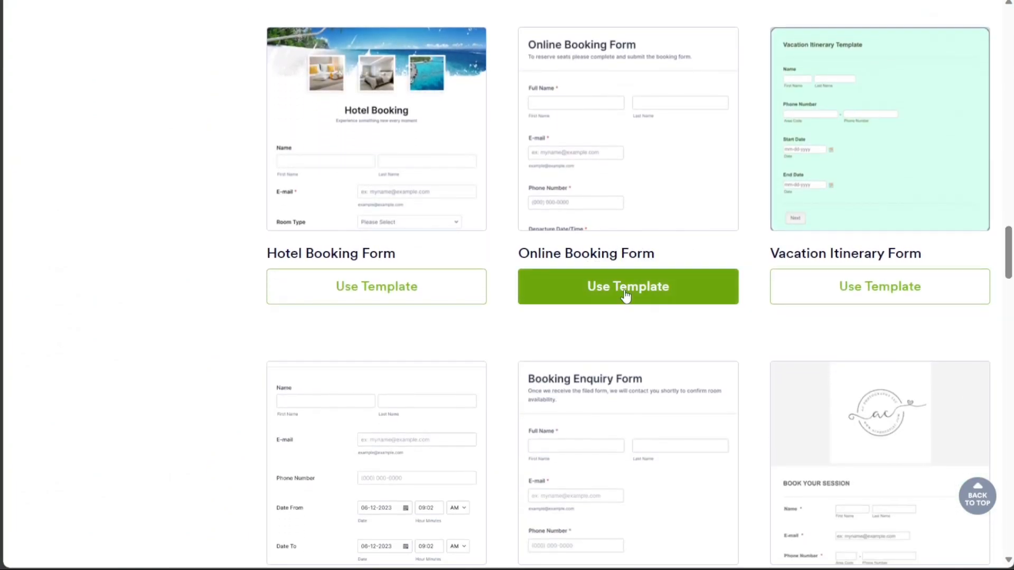
pyautogui.click(628, 286)
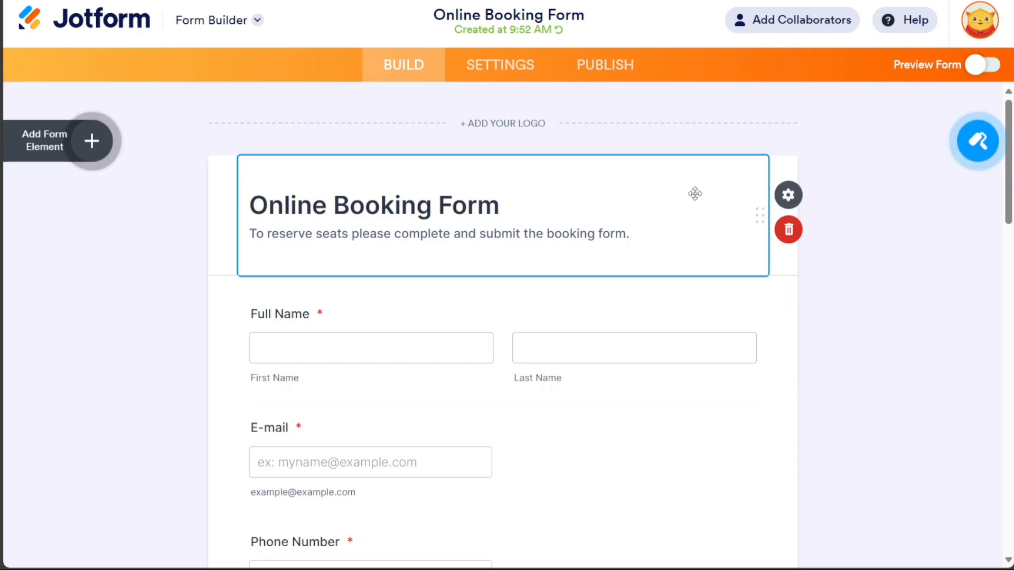
# Copy the Online Booking Form's embed script from the Publish options.
pyautogui.click(604, 64)
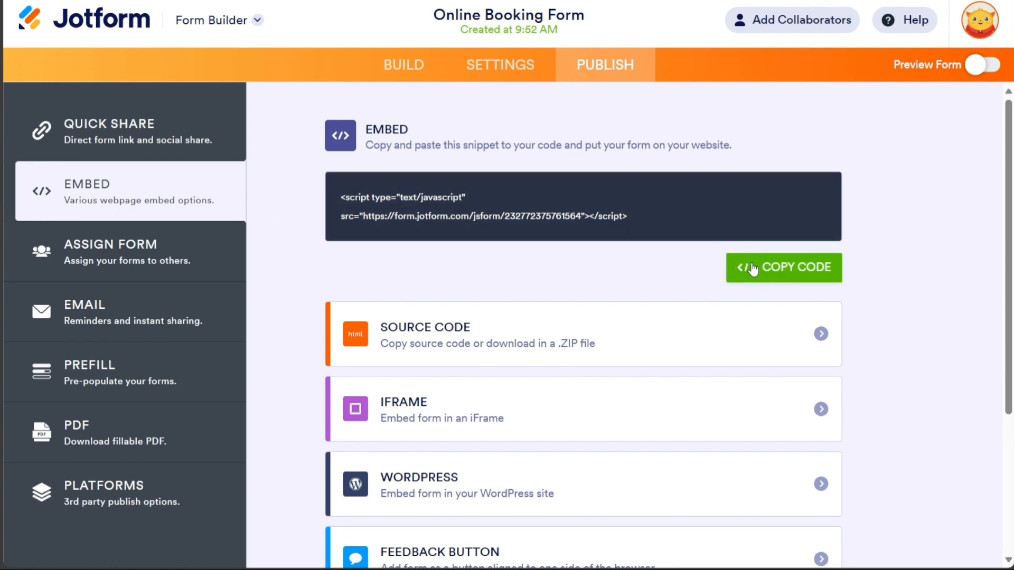
pyautogui.click(784, 267)
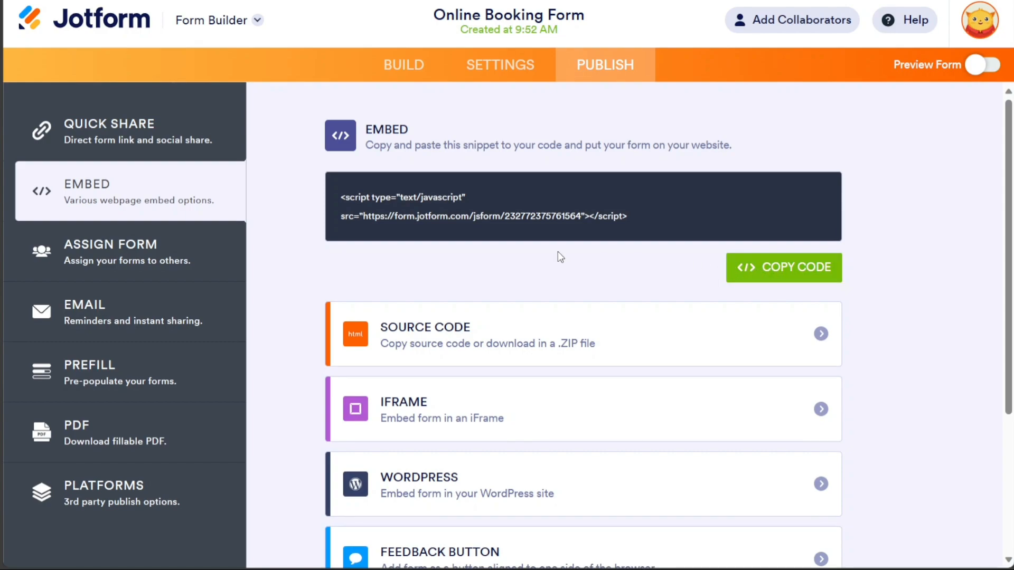
pyautogui.click(783, 267)
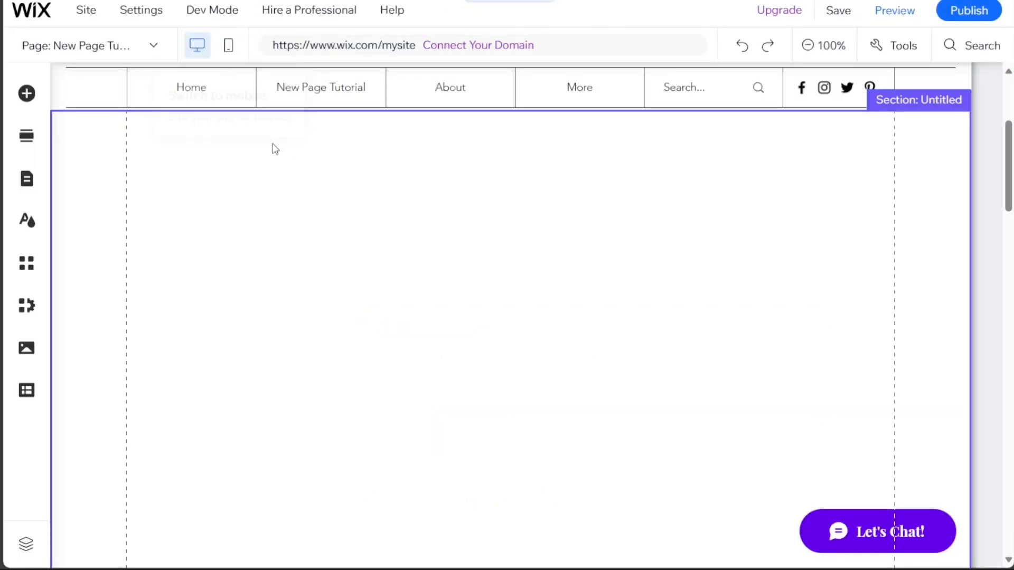
pyautogui.moveTo(26, 94)
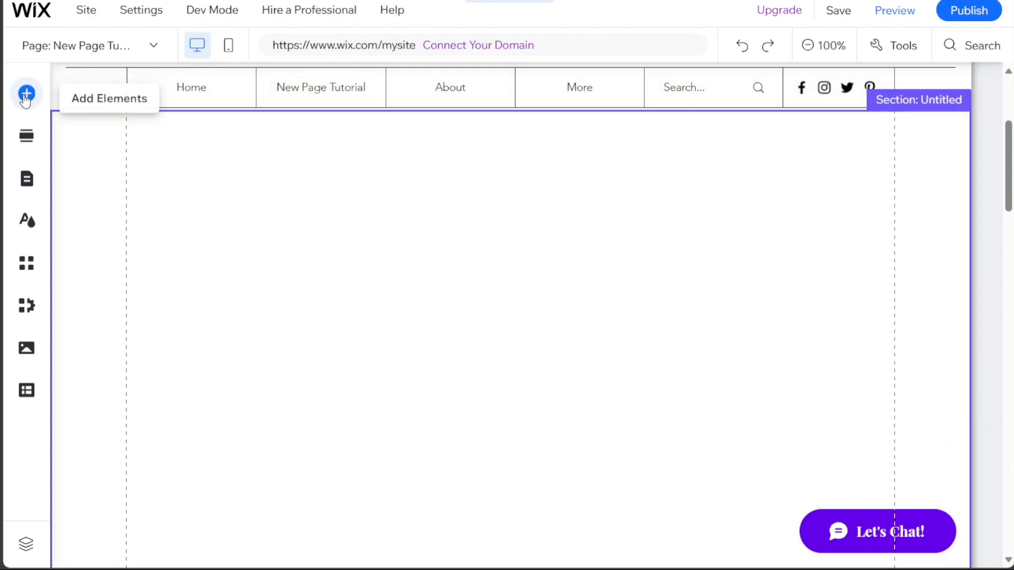
# Show the Embed Code options in Wix Editor's Add Elements panel.
pyautogui.click(26, 94)
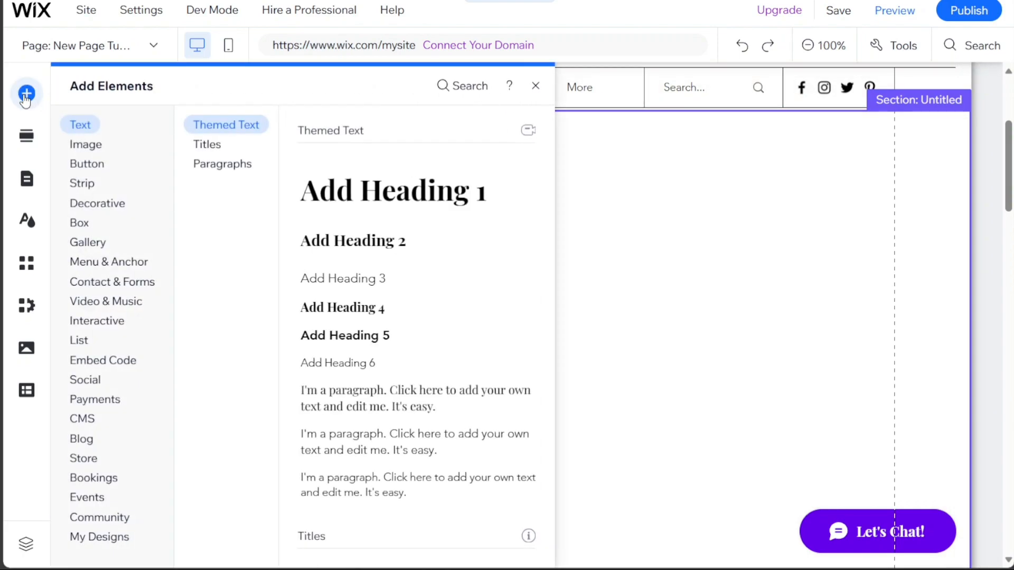
pyautogui.moveTo(182, 228)
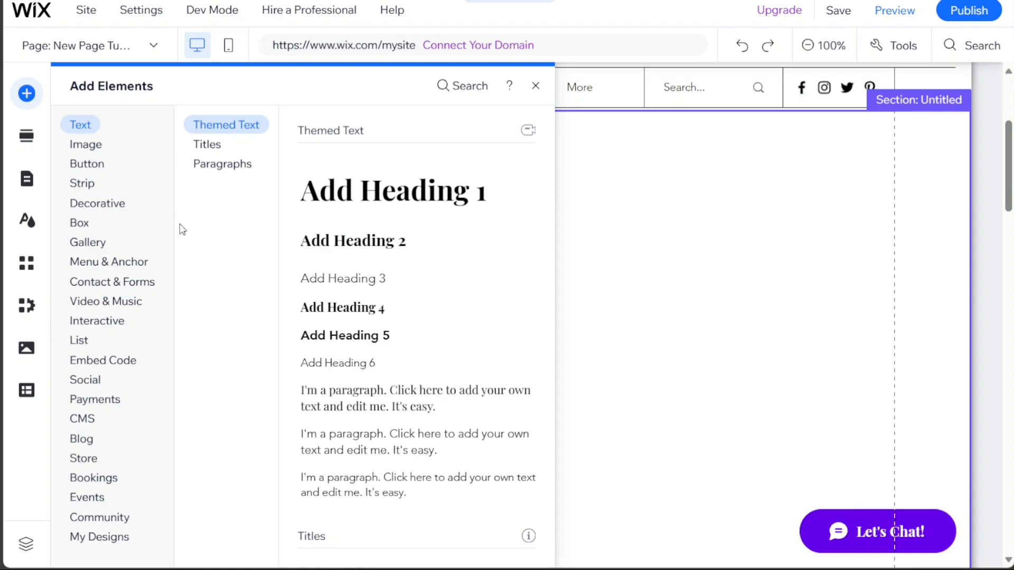
pyautogui.click(103, 360)
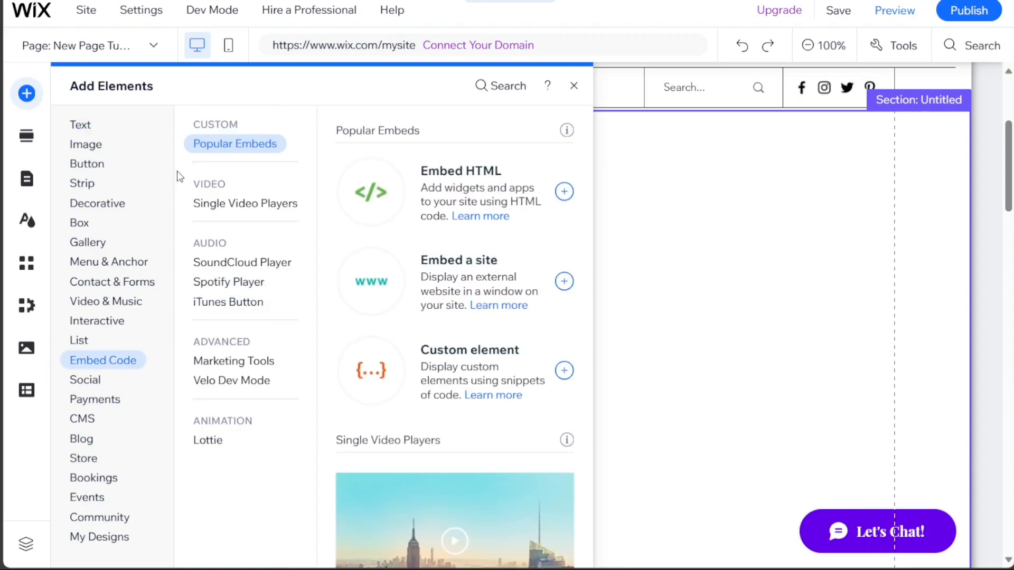
pyautogui.moveTo(488, 183)
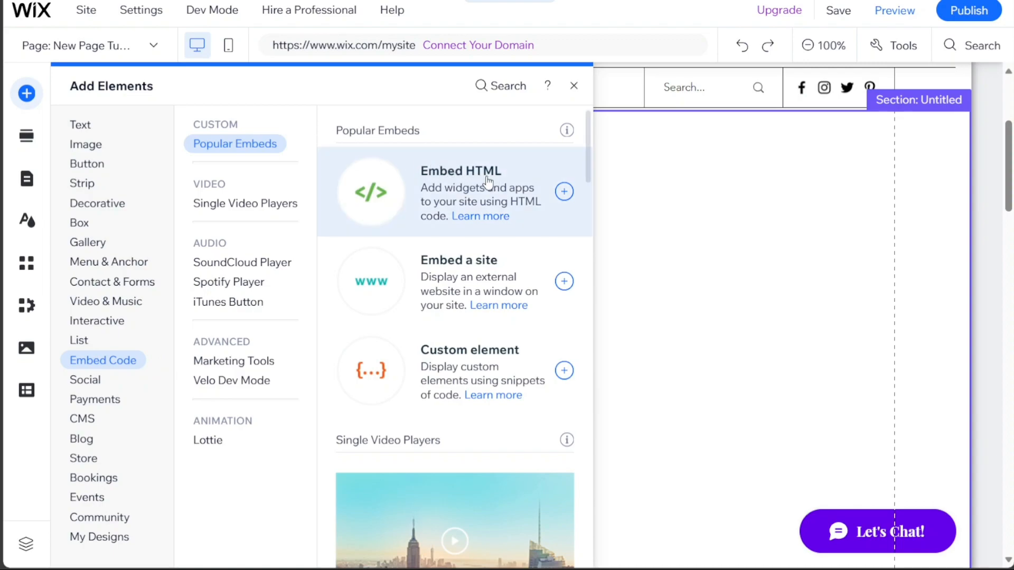
pyautogui.click(562, 190)
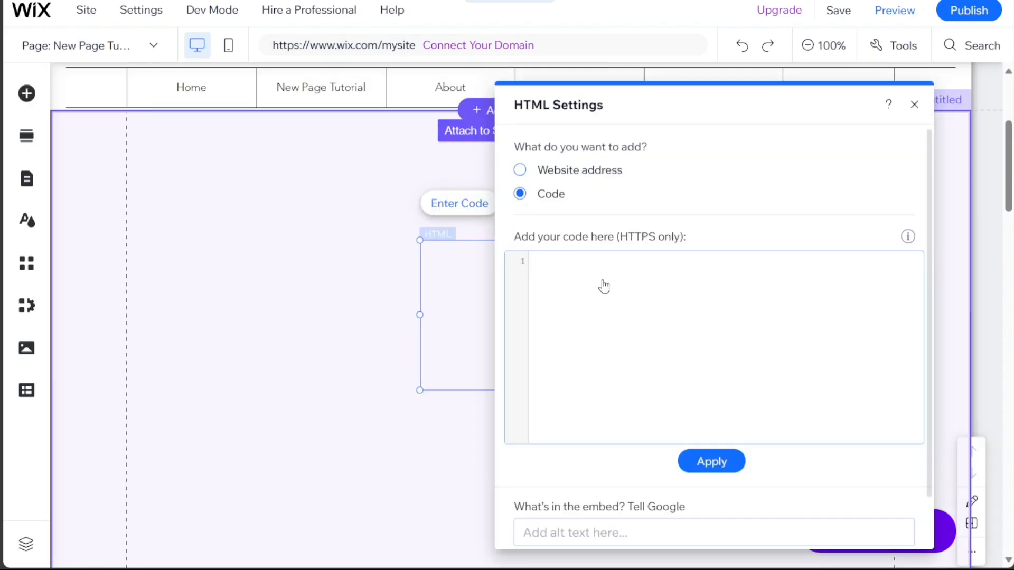
pyautogui.write('<script type="text/javascript" src="https://form.jotform.com/jsform/232772375761564"></script>')
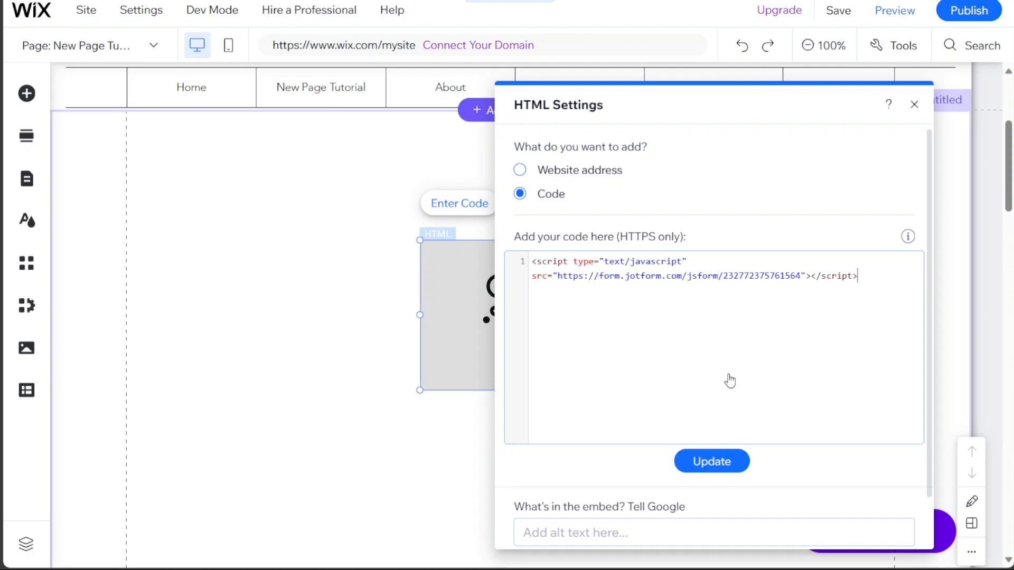
pyautogui.moveTo(711, 461)
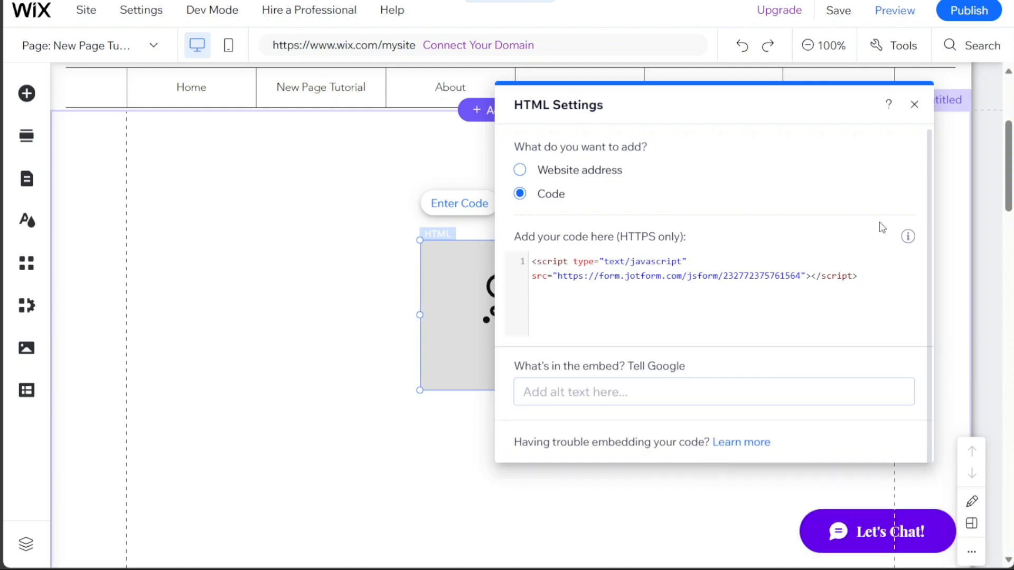
# Stretch the embedded booking form to the full width of the Wix page.
pyautogui.click(914, 104)
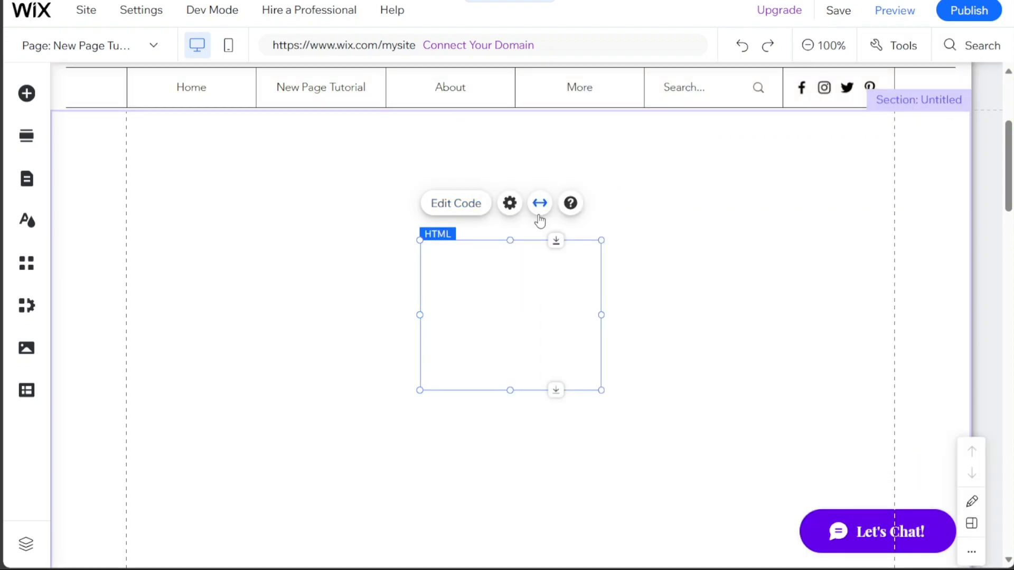
pyautogui.click(540, 202)
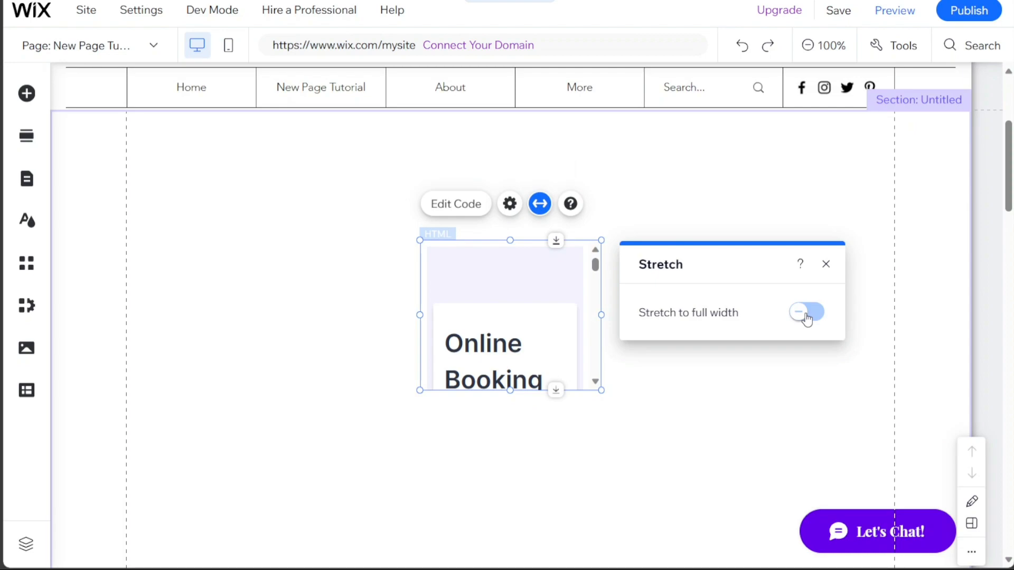
pyautogui.click(806, 312)
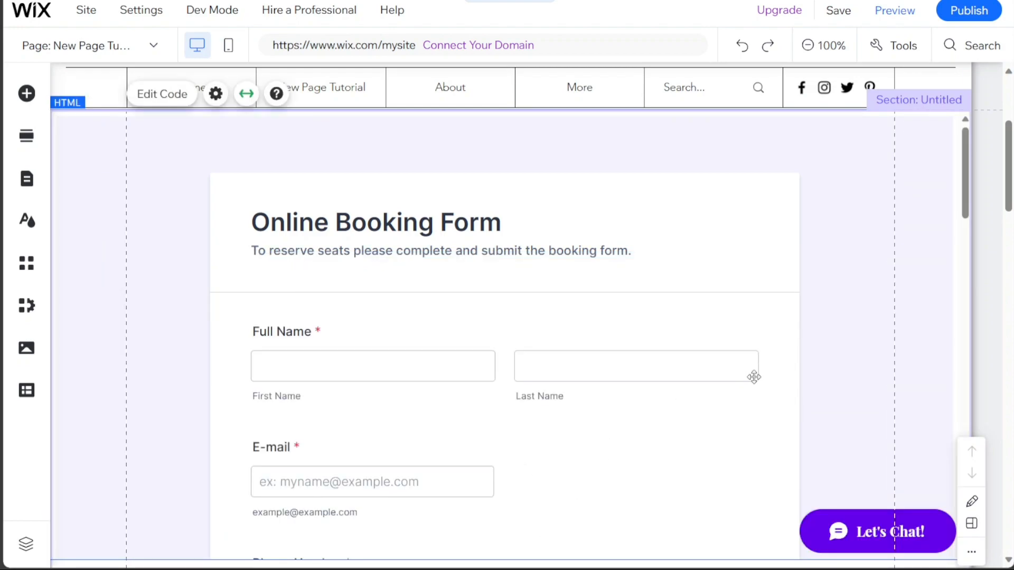
pyautogui.moveTo(895, 11)
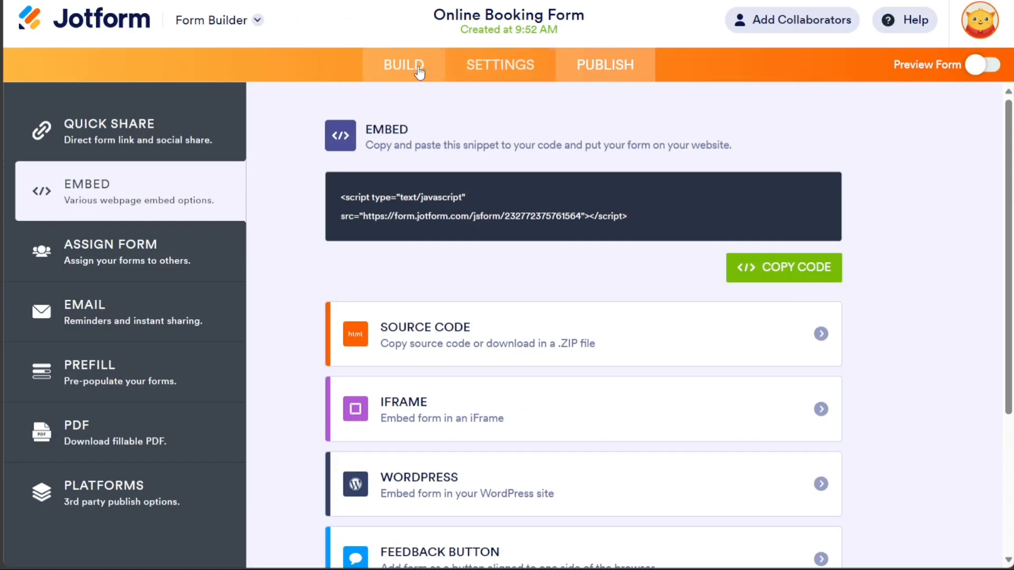
# Switch the Online Booking Form back to Build mode for editing its fields.
pyautogui.click(404, 64)
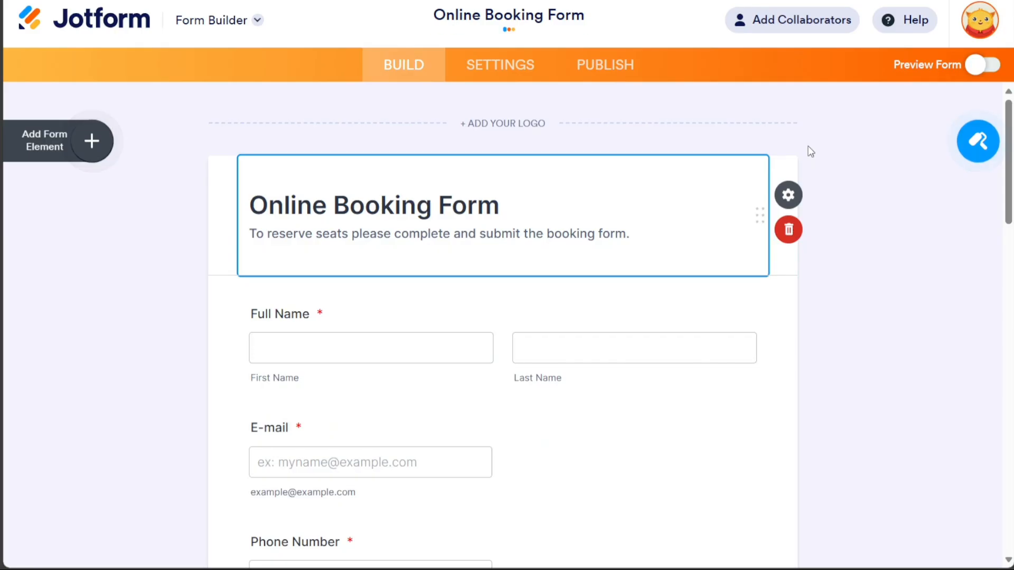
pyautogui.click(380, 347)
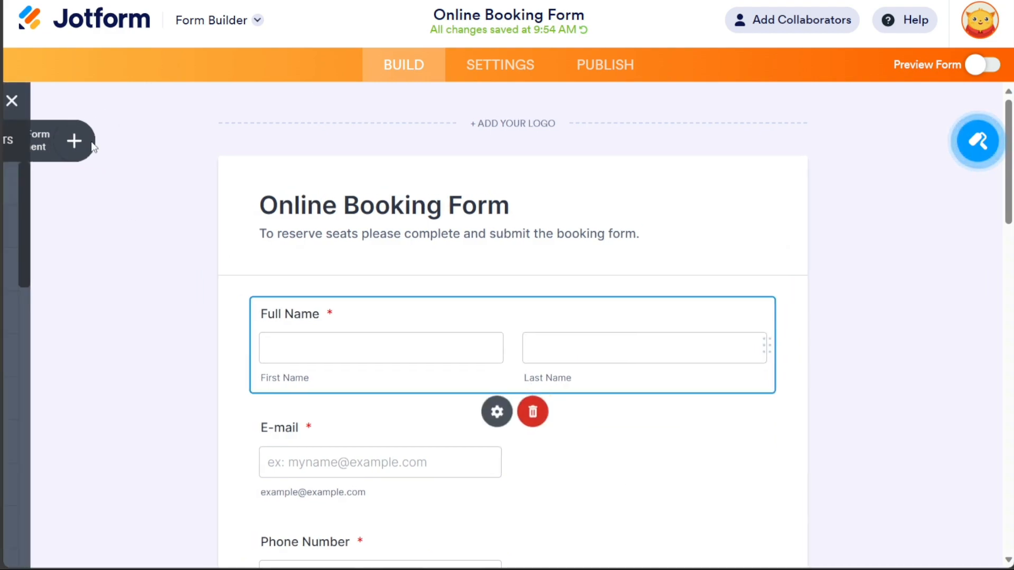